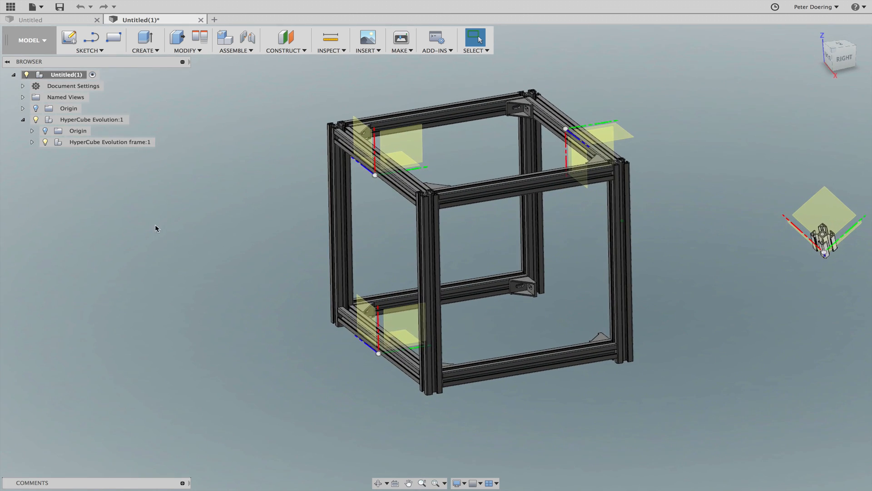
- Expand HyperCube Evolution:1 and its frame component to list the extrusions and corner brackets
{"action": "left_click", "coordinate": [20, 119]}
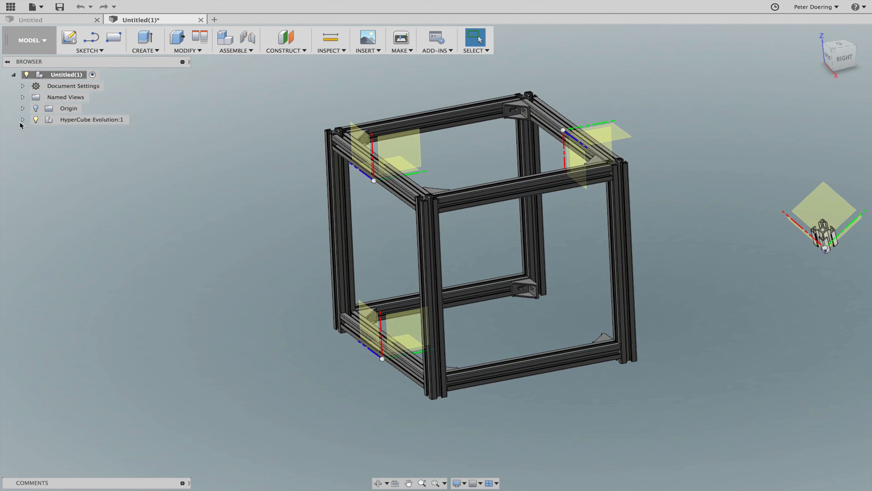
{"action": "left_click", "coordinate": [21, 120]}
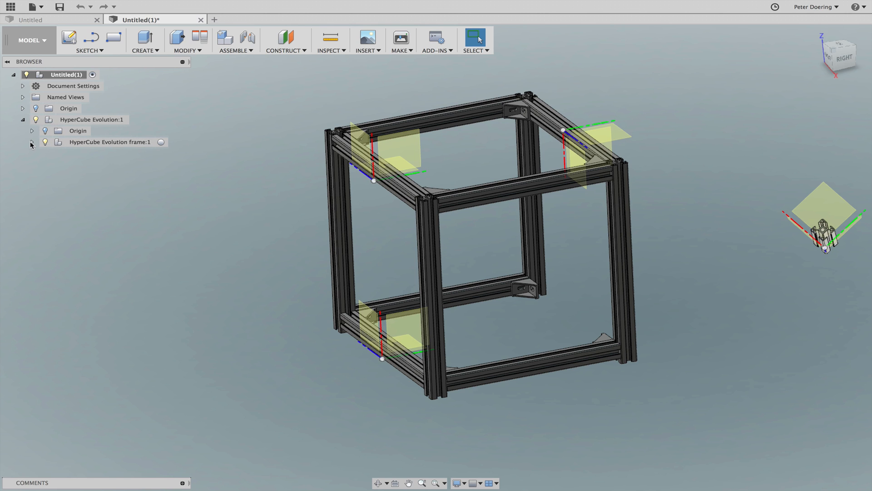
{"action": "left_click", "coordinate": [30, 142]}
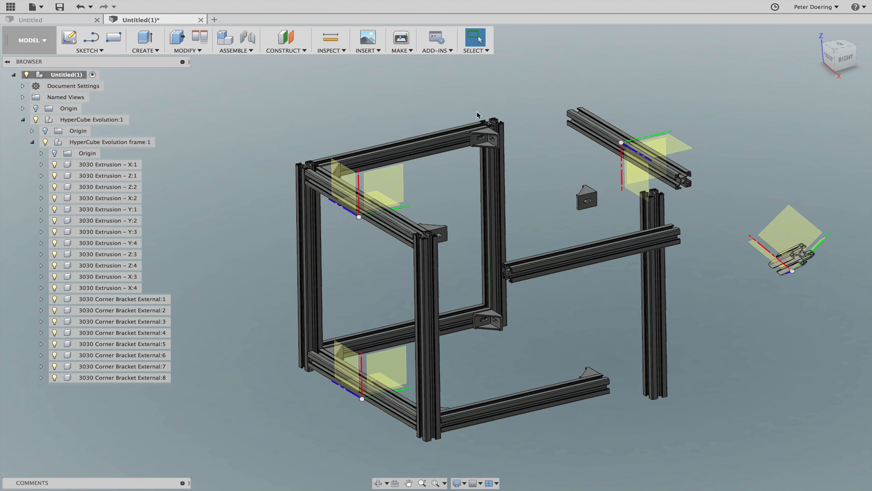
- Pull another vertical extrusion out of the frame and orbit to view the exploded cube
{"action": "left_click", "coordinate": [474, 38]}
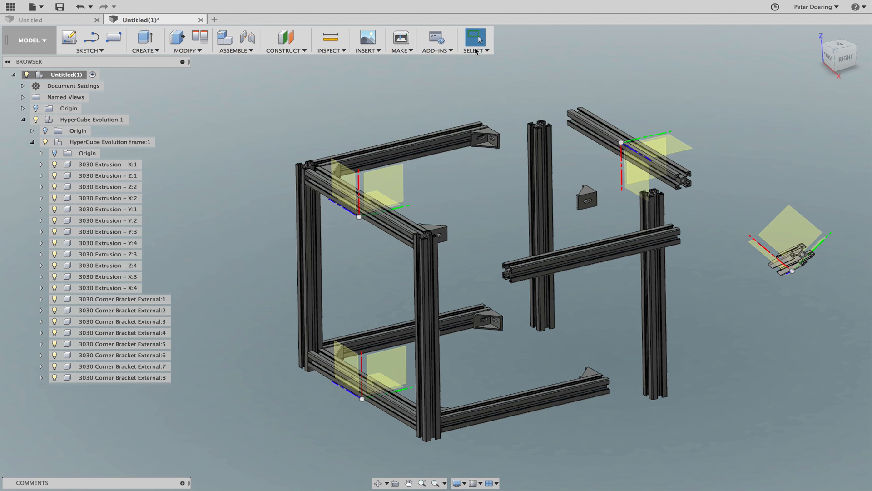
{"action": "left_click", "coordinate": [474, 37]}
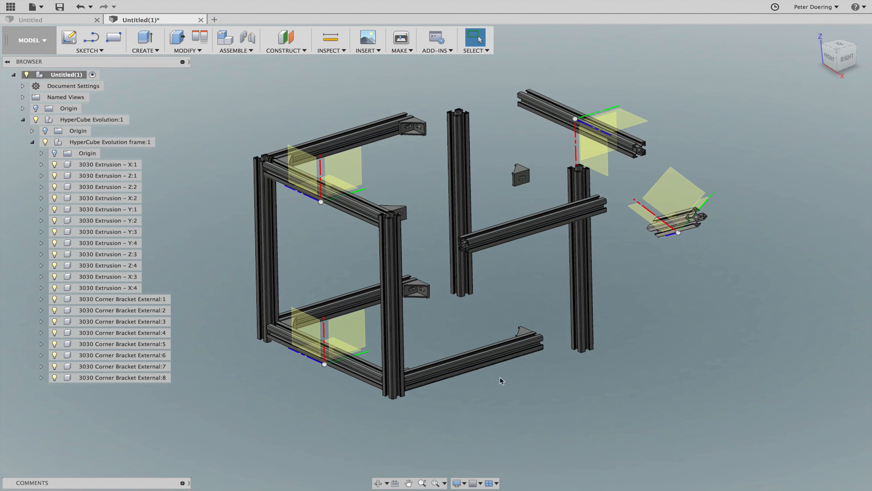
{"action": "mouse_move", "coordinate": [217, 358]}
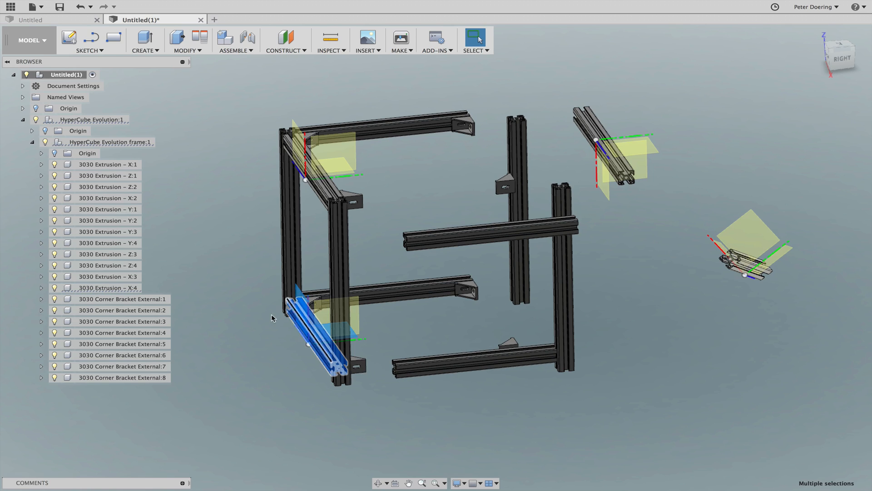
{"action": "left_click_drag", "start_coordinate": [272, 318], "coordinate": [409, 334]}
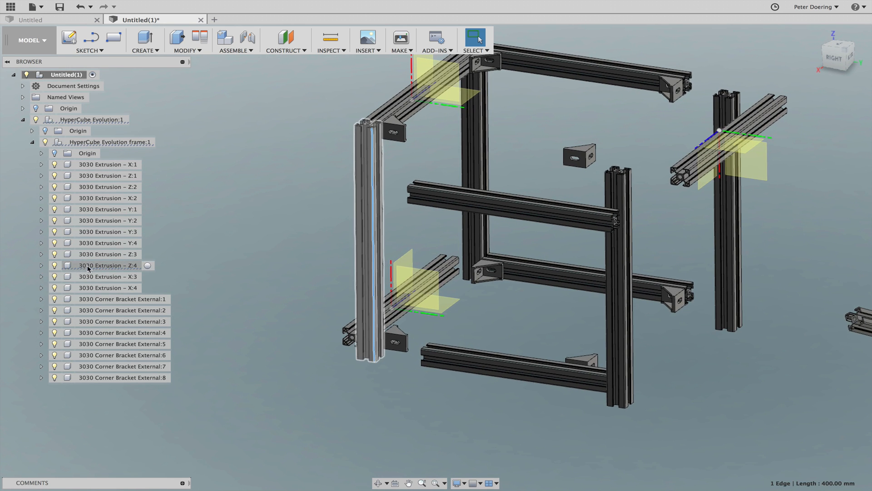
- Ground 3030 Extrusion – Z:4, then expand it to check its Origin and collapse it
{"action": "right_click", "coordinate": [108, 265]}
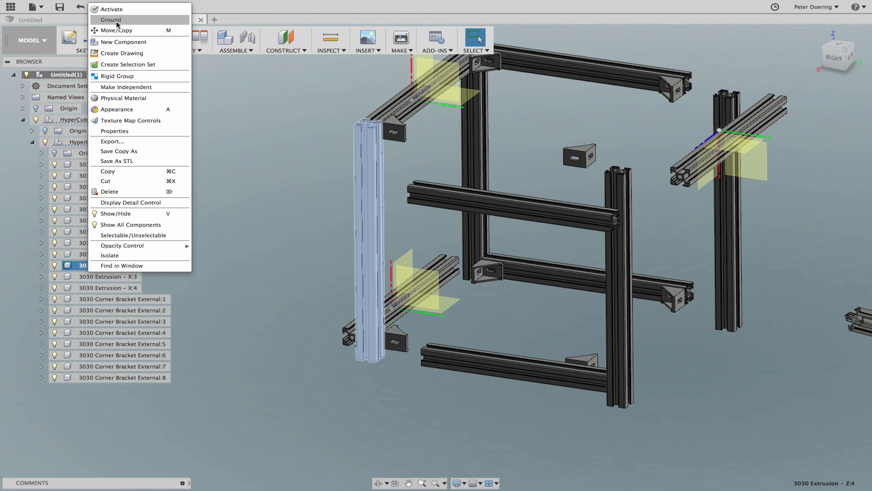
{"action": "left_click", "coordinate": [111, 19]}
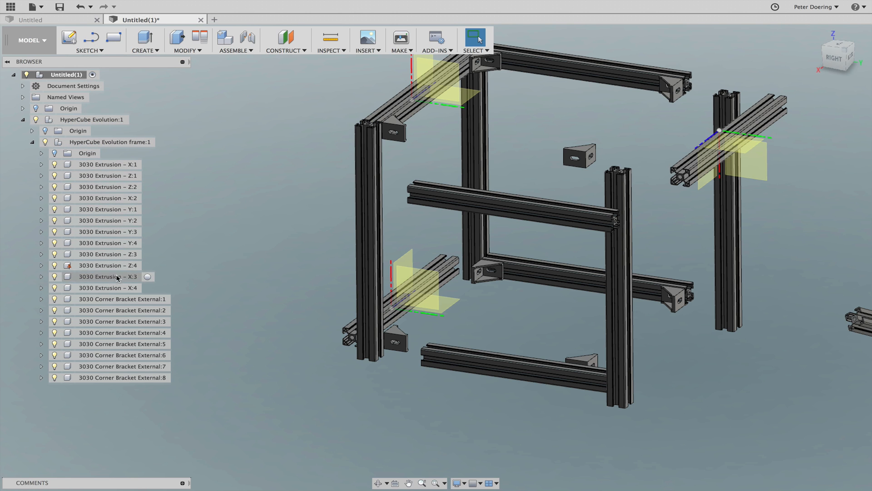
{"action": "left_click", "coordinate": [40, 265]}
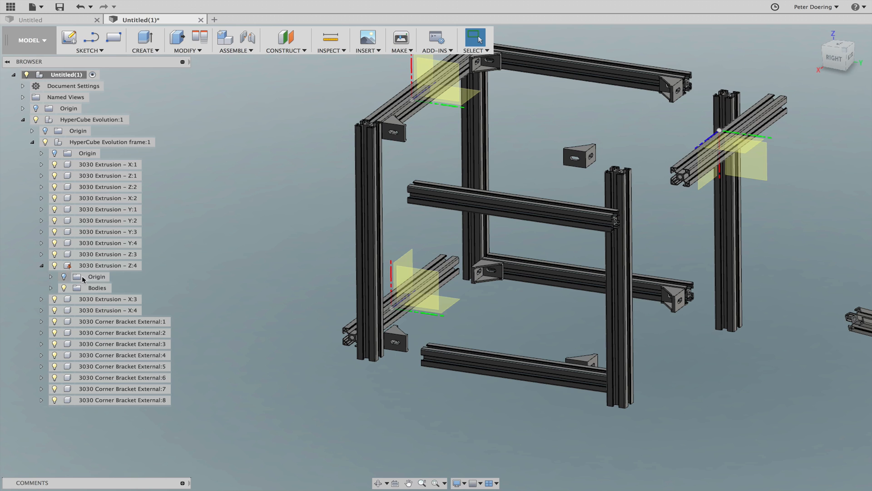
{"action": "left_click", "coordinate": [96, 277]}
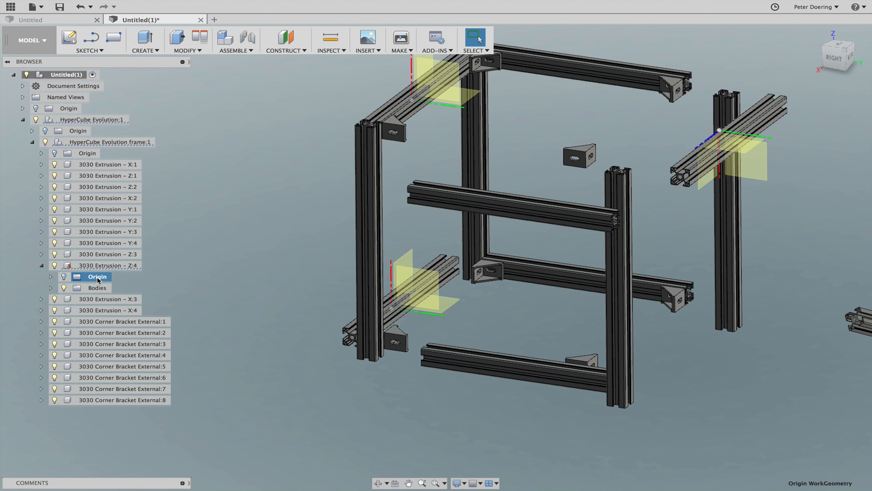
{"action": "left_click", "coordinate": [54, 276]}
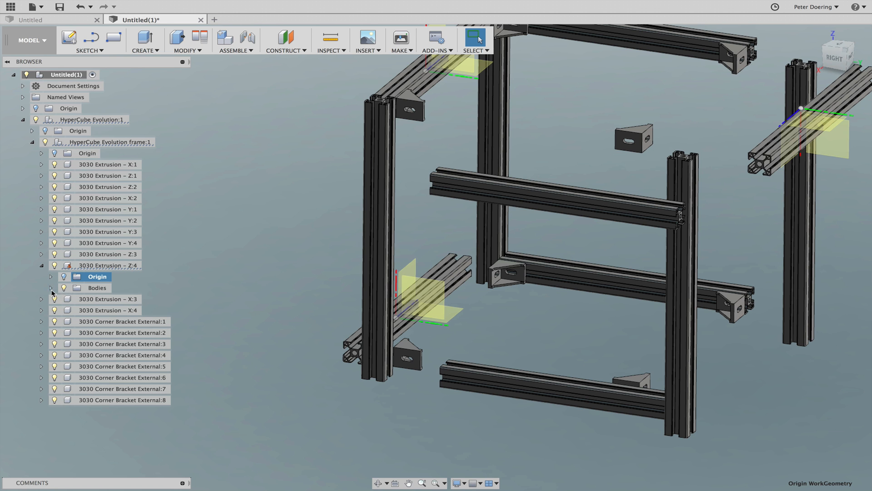
{"action": "left_click", "coordinate": [50, 287]}
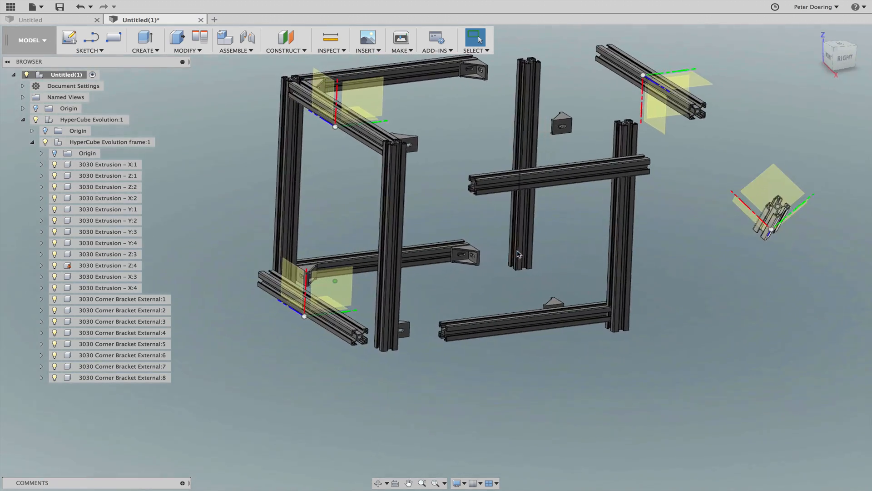
- Create two rigid joints linking bottom rails to the grounded extrusion, then begin a third joint
{"action": "left_click", "coordinate": [246, 36]}
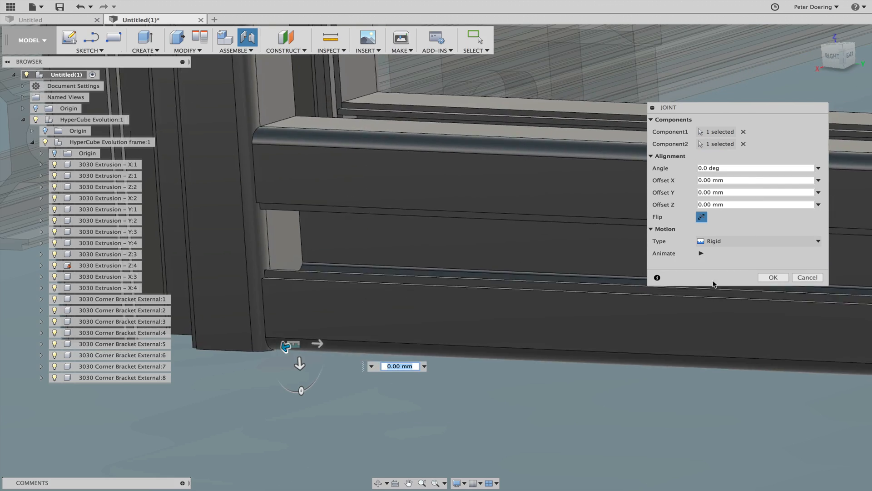
{"action": "left_click", "coordinate": [773, 277]}
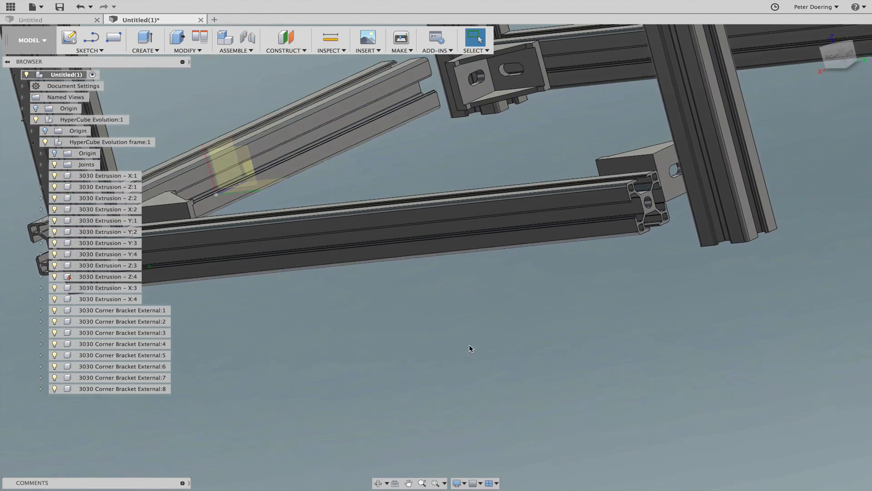
{"action": "left_click", "coordinate": [244, 37]}
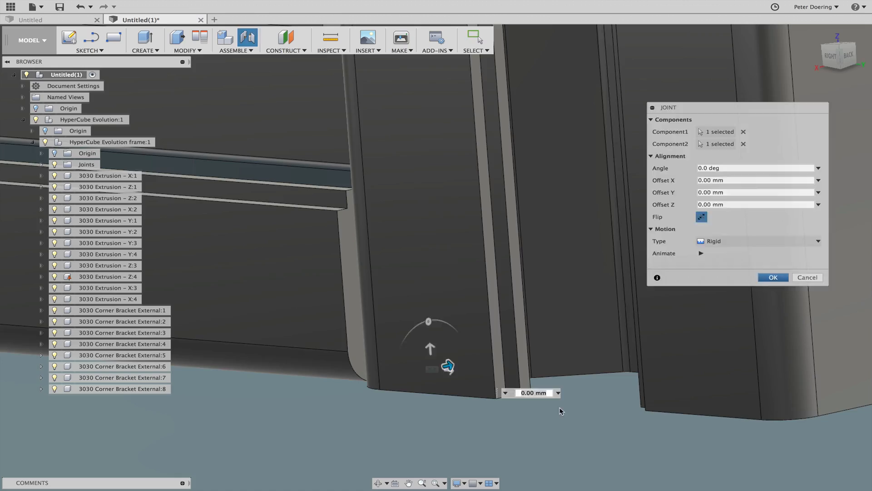
{"action": "left_click", "coordinate": [773, 277]}
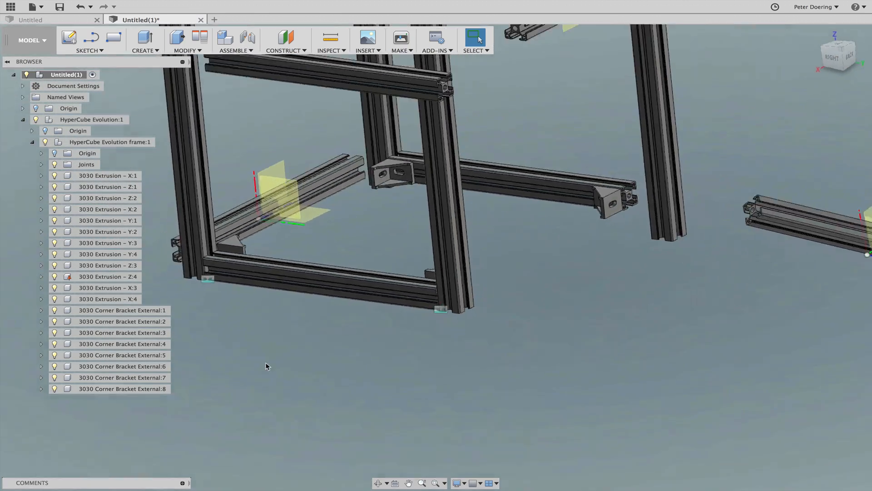
{"action": "left_click", "coordinate": [246, 37]}
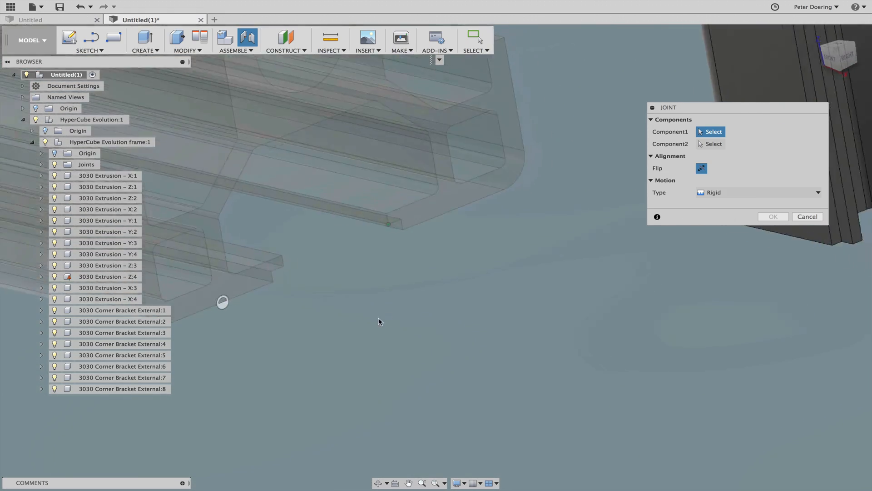
{"action": "left_click", "coordinate": [369, 387]}
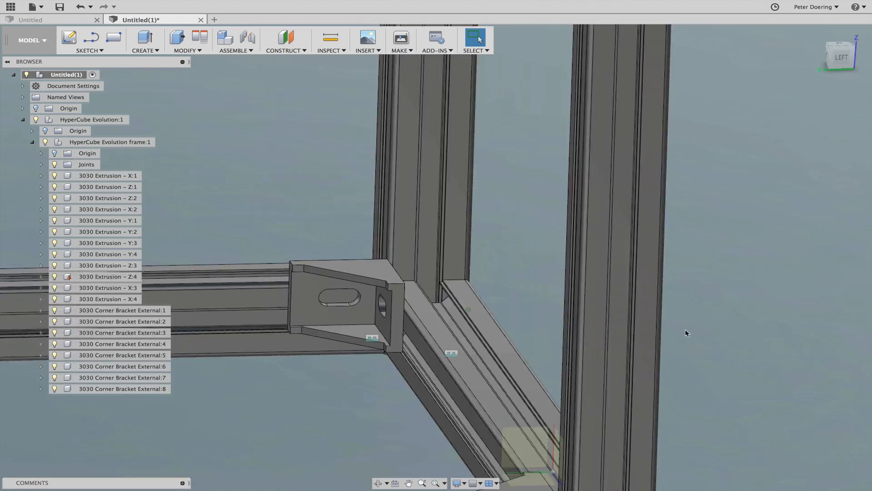
{"action": "left_click_drag", "start_coordinate": [687, 332], "coordinate": [402, 408]}
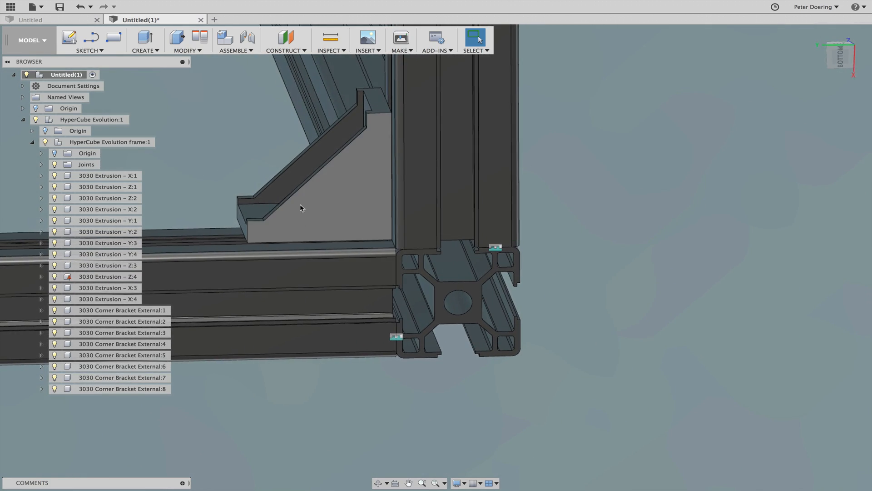
{"action": "left_click_drag", "start_coordinate": [300, 208], "coordinate": [314, 162]}
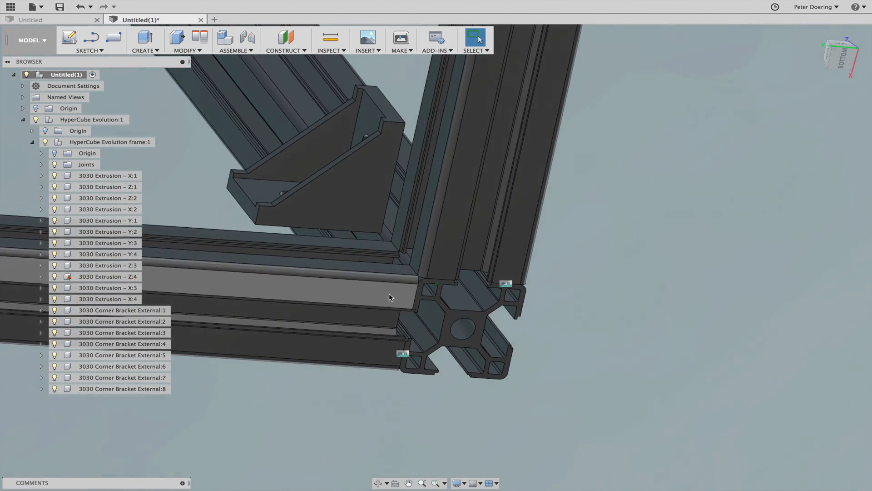
{"action": "left_click_drag", "start_coordinate": [389, 297], "coordinate": [481, 270]}
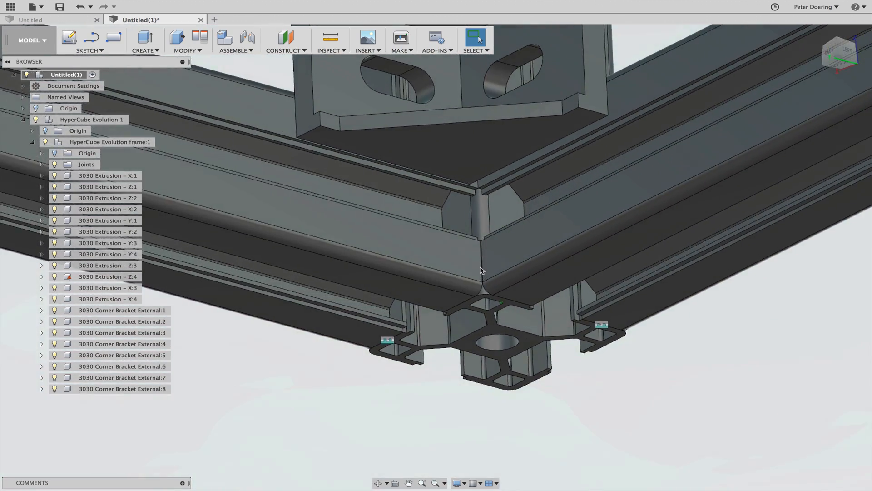
{"action": "left_click_drag", "start_coordinate": [481, 271], "coordinate": [487, 309]}
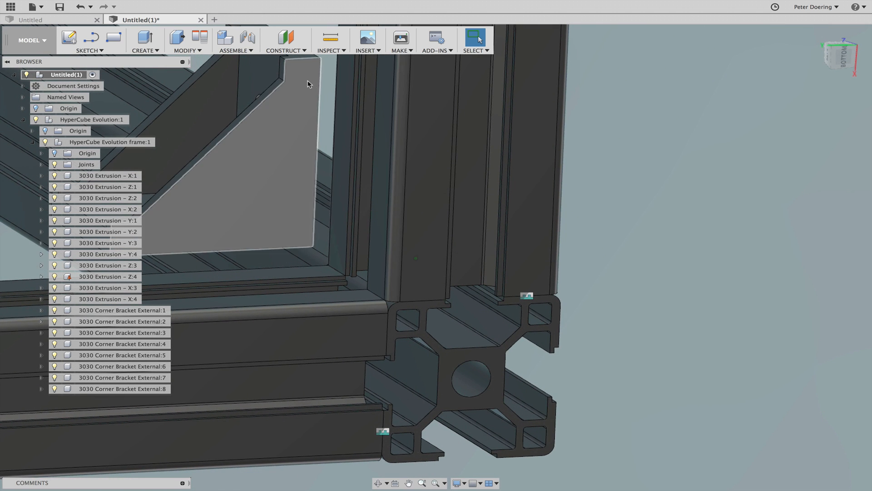
- Place a joint origin at the extrusion profile centre with offsets X -15 mm, Y 15 mm
{"action": "left_click", "coordinate": [237, 51]}
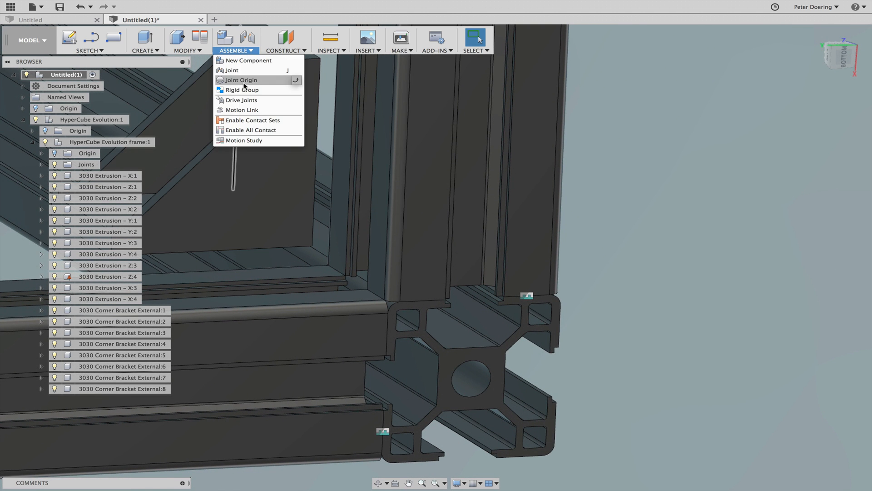
{"action": "left_click", "coordinate": [246, 80]}
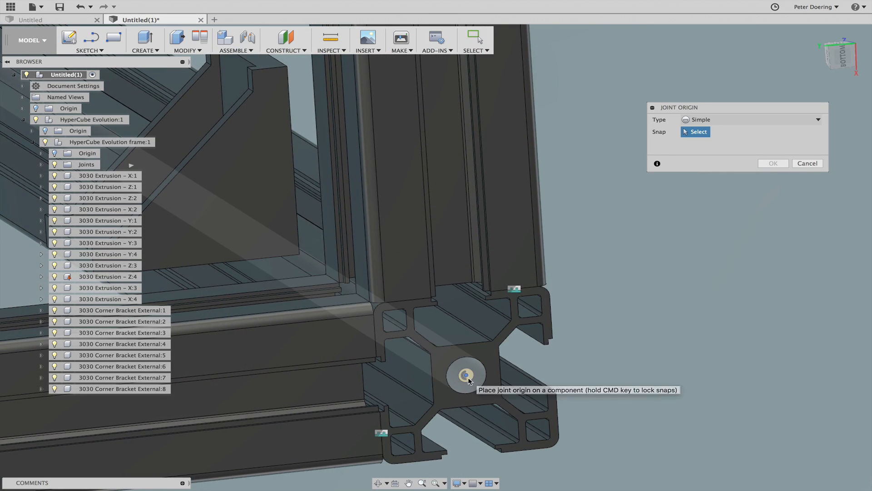
{"action": "left_click", "coordinate": [466, 375]}
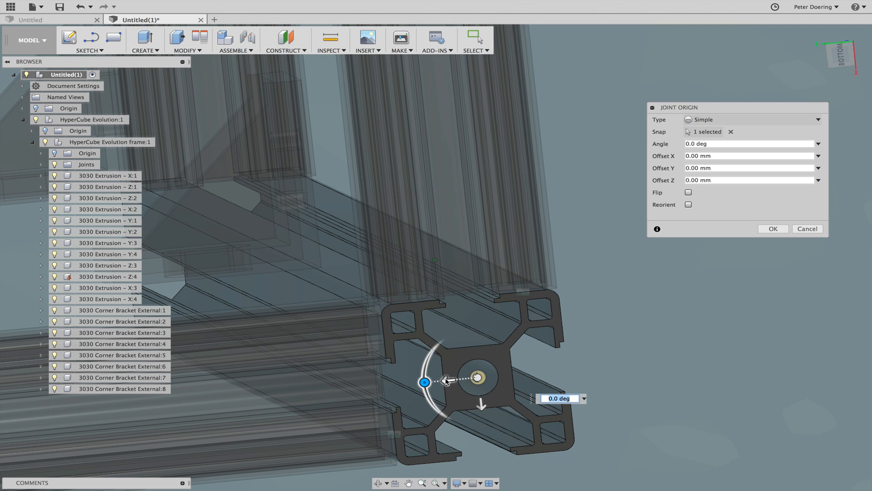
{"action": "mouse_move", "coordinate": [444, 380]}
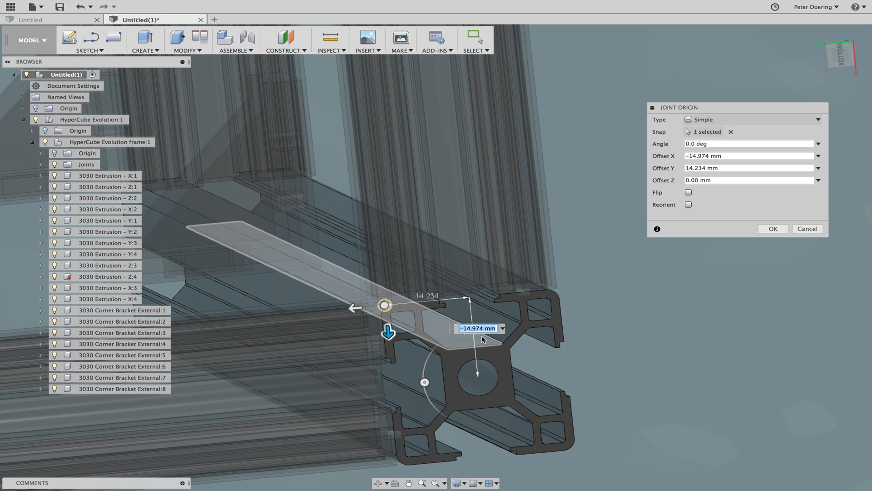
{"action": "type", "text": "-15"}
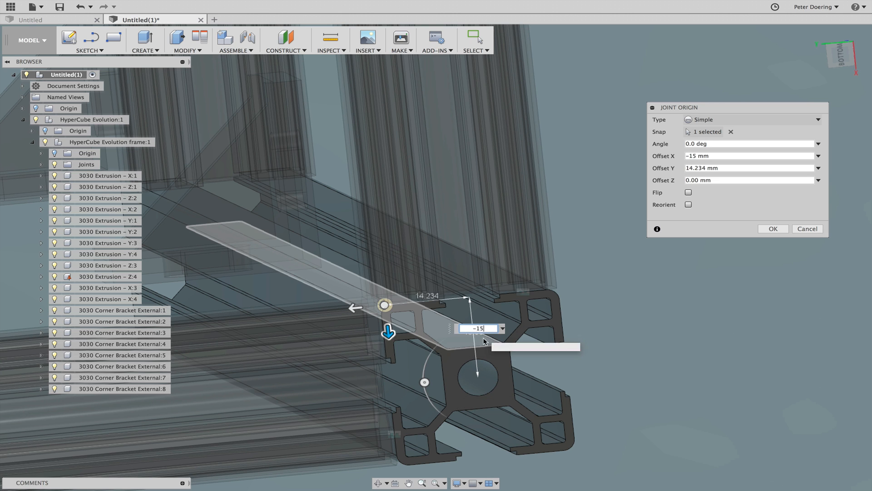
{"action": "type", "text": "-14.144 mm"}
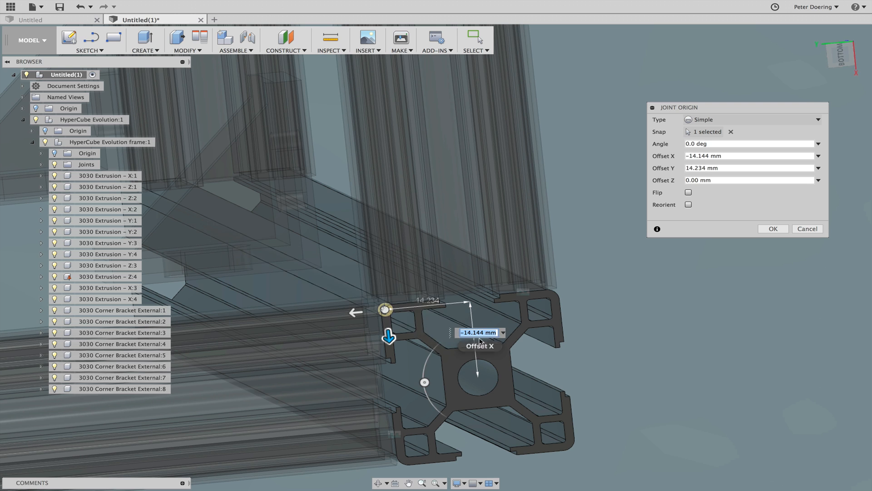
{"action": "type", "text": "-1"}
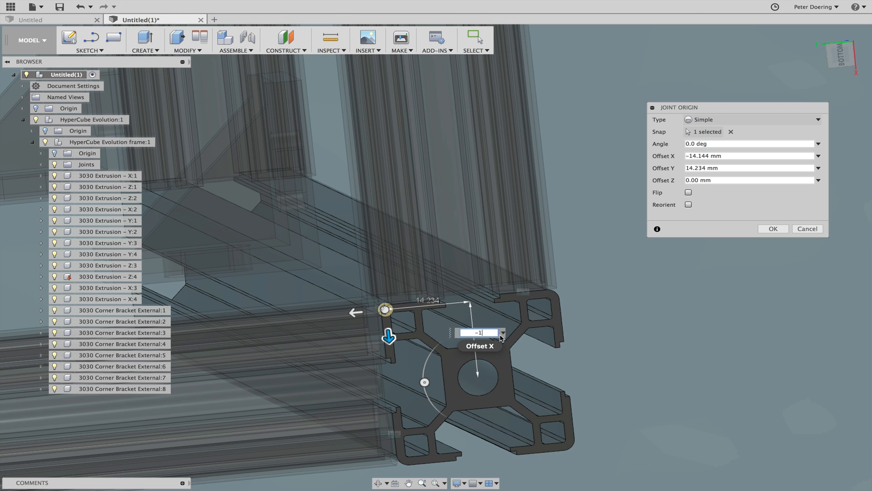
{"action": "type", "text": "-15"}
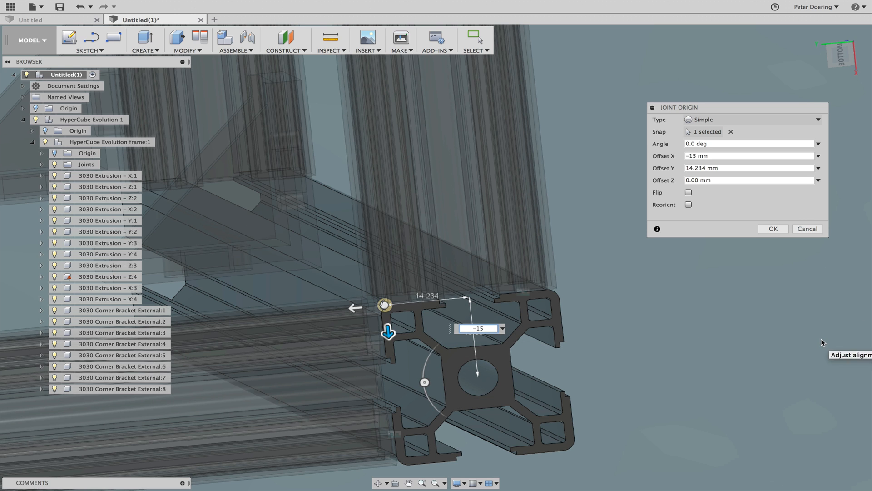
{"action": "left_click", "coordinate": [747, 168]}
{"action": "type", "text": "15"}
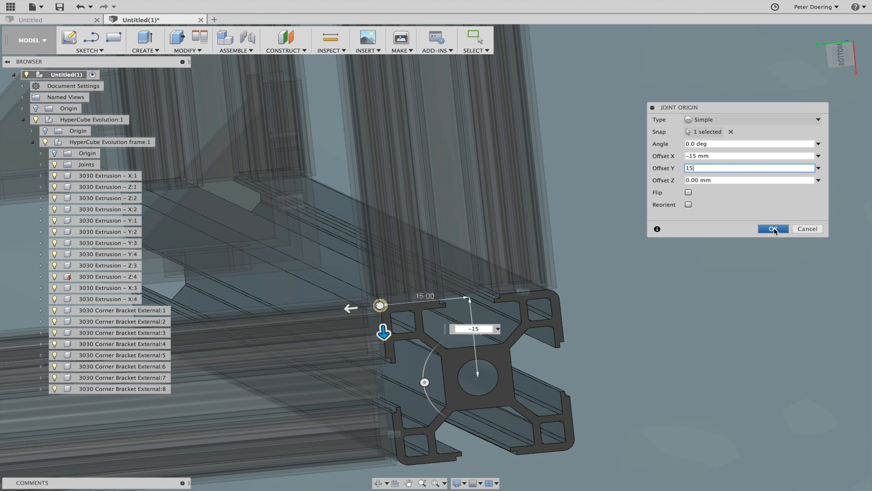
{"action": "left_click", "coordinate": [772, 229]}
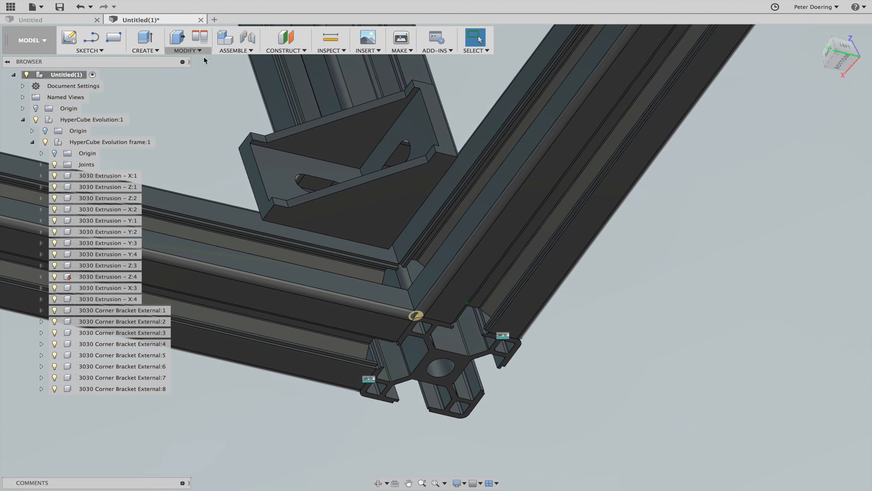
- Repeat Joint Origin, snapping it onto the corner bracket face and adjusting its offset
{"action": "right_click", "coordinate": [229, 100]}
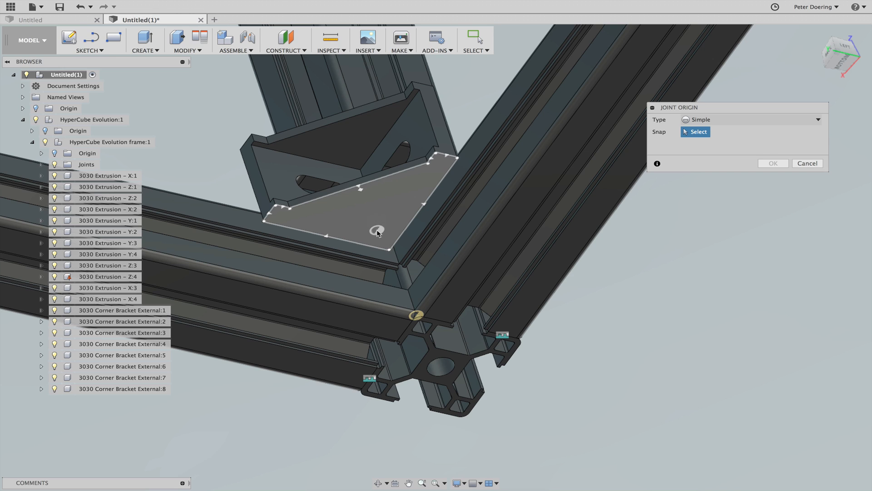
{"action": "left_click", "coordinate": [375, 235]}
{"action": "type", "text": "190"}
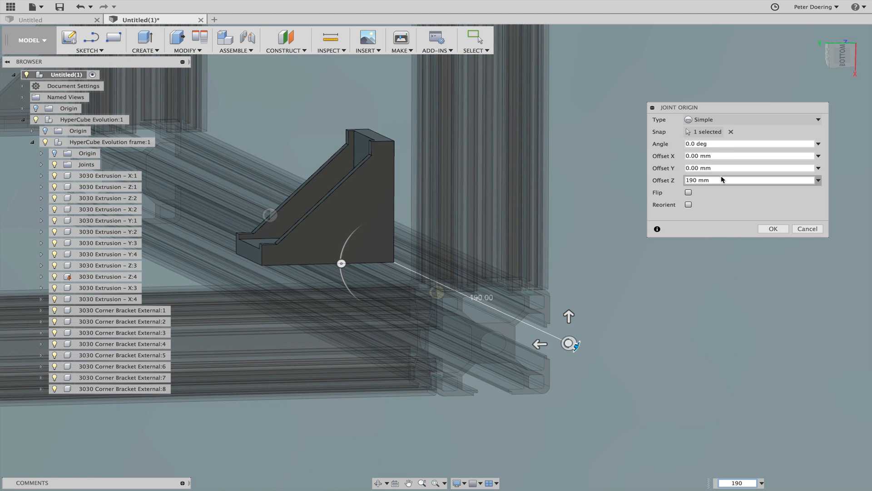
{"action": "type", "text": "1"}
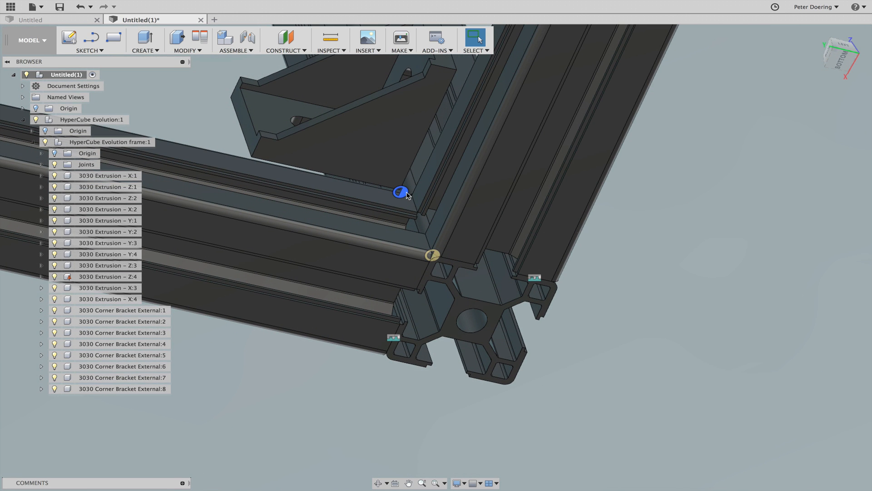
{"action": "mouse_move", "coordinate": [400, 195]}
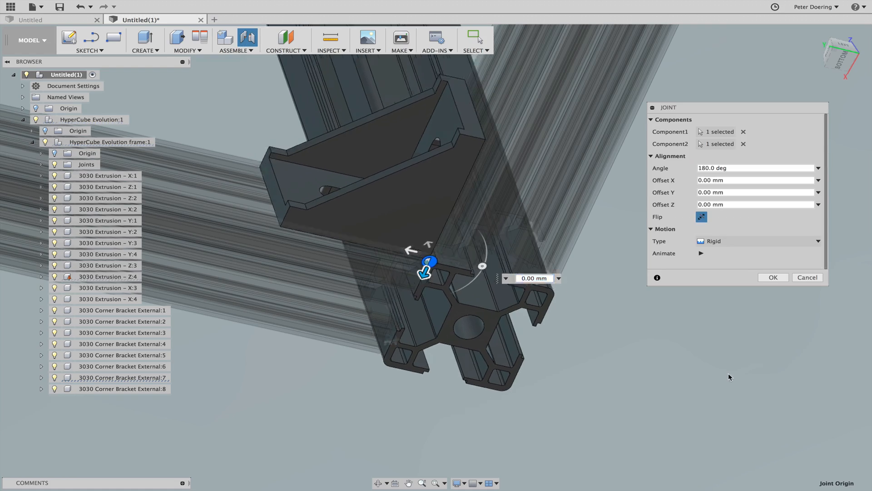
- Confirm the rigid bracket-to-extrusion joint through both joint origins, rotated 180°
{"action": "left_click", "coordinate": [774, 277]}
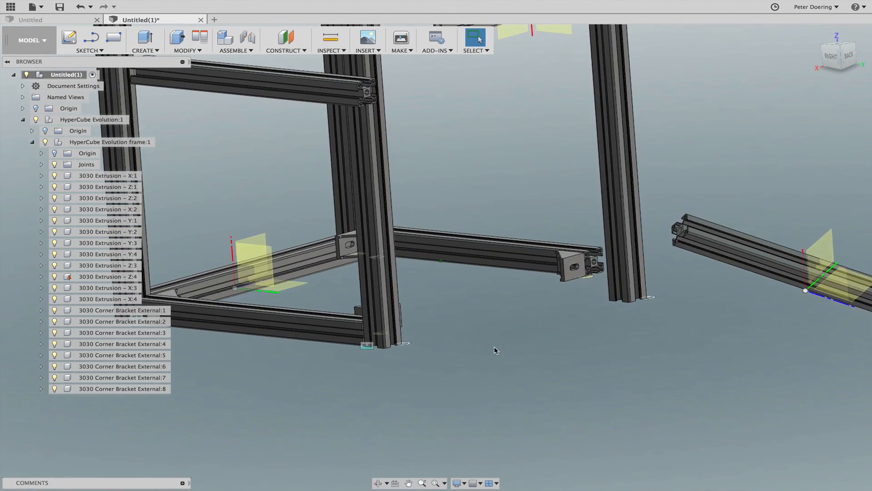
{"action": "left_click_drag", "start_coordinate": [495, 351], "coordinate": [286, 322]}
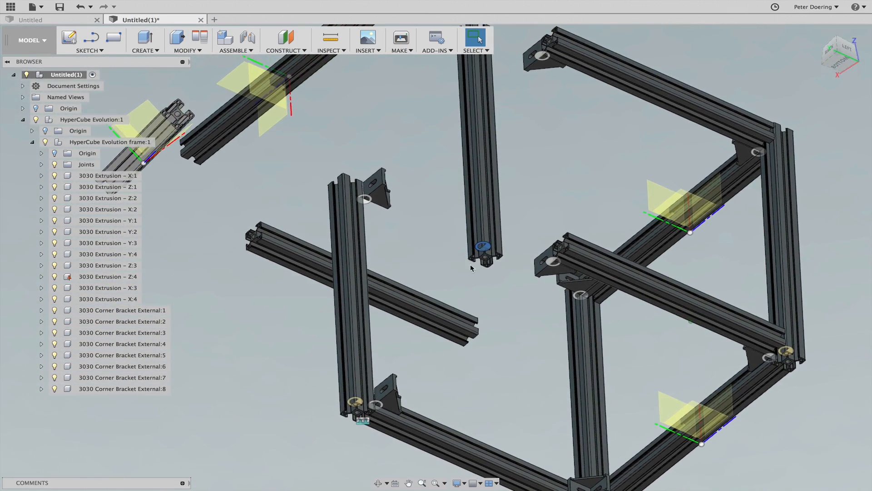
{"action": "left_click_drag", "start_coordinate": [470, 268], "coordinate": [391, 352]}
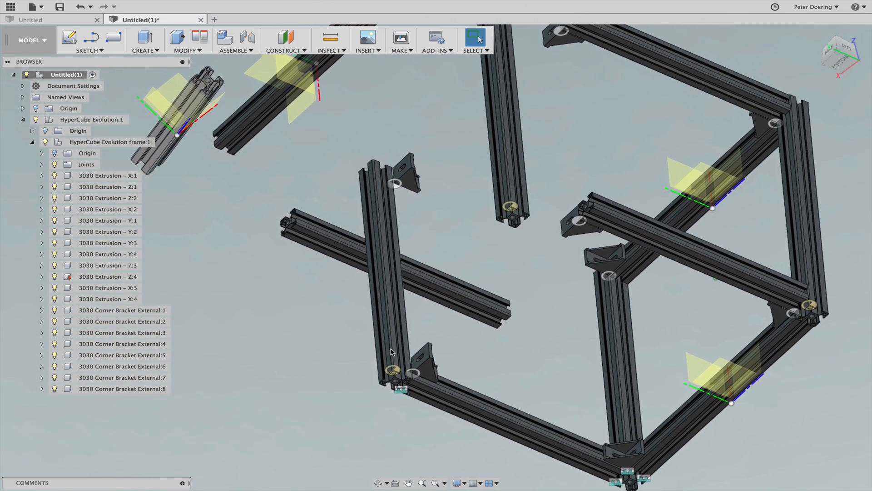
{"action": "left_click_drag", "start_coordinate": [392, 351], "coordinate": [547, 205]}
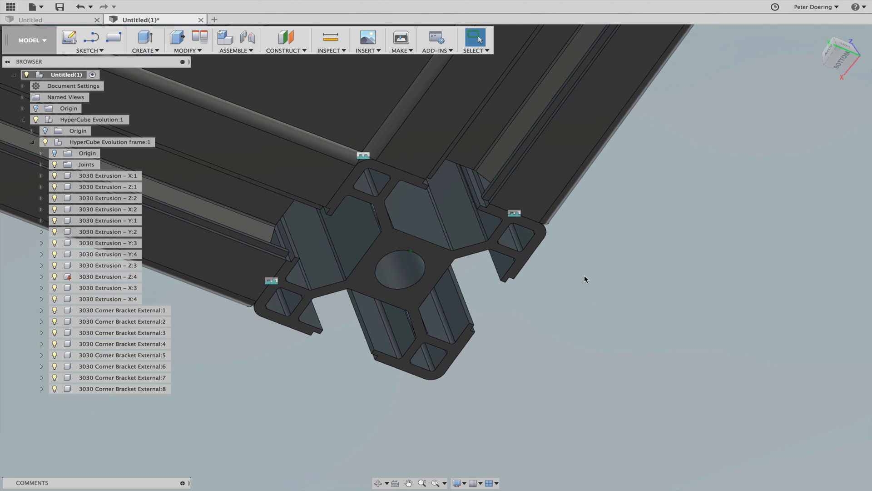
{"action": "left_click_drag", "start_coordinate": [585, 279], "coordinate": [637, 317]}
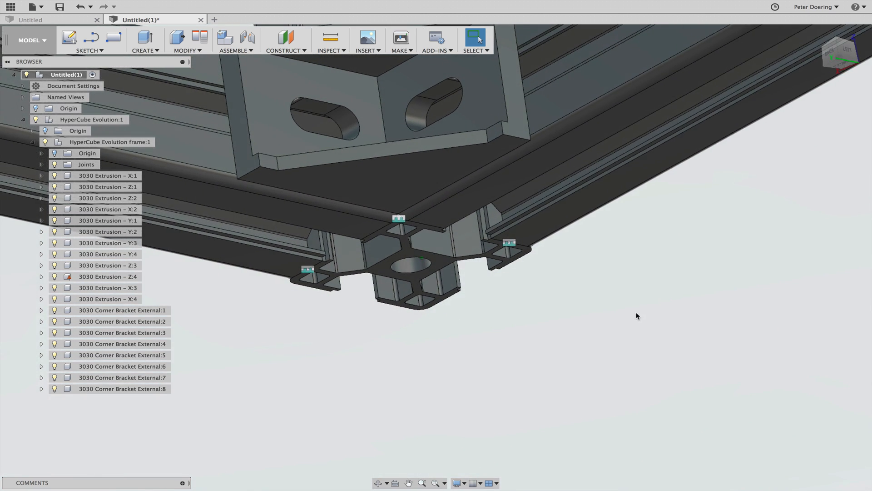